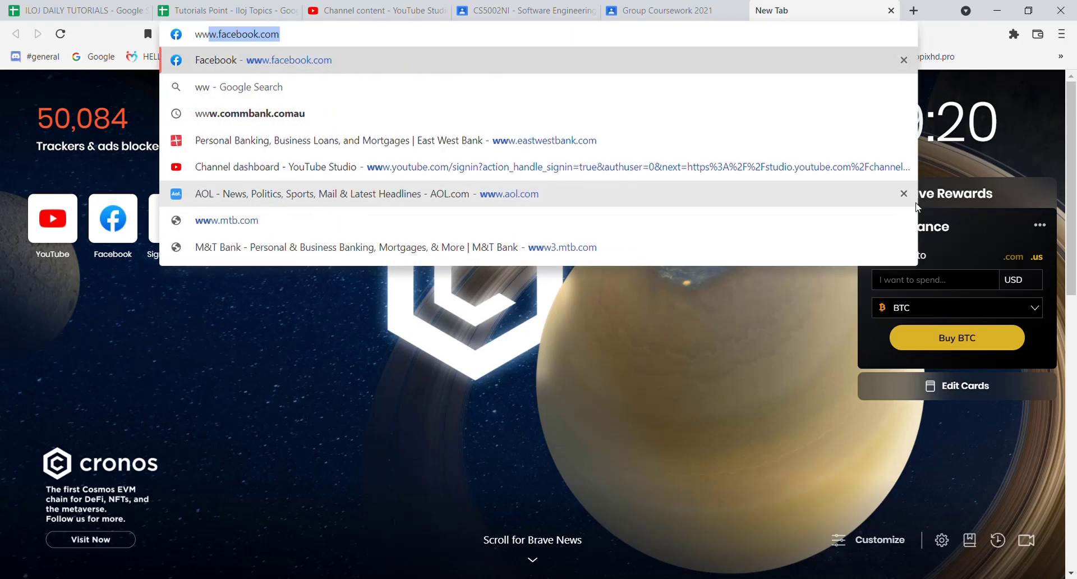
text(www.ally.)
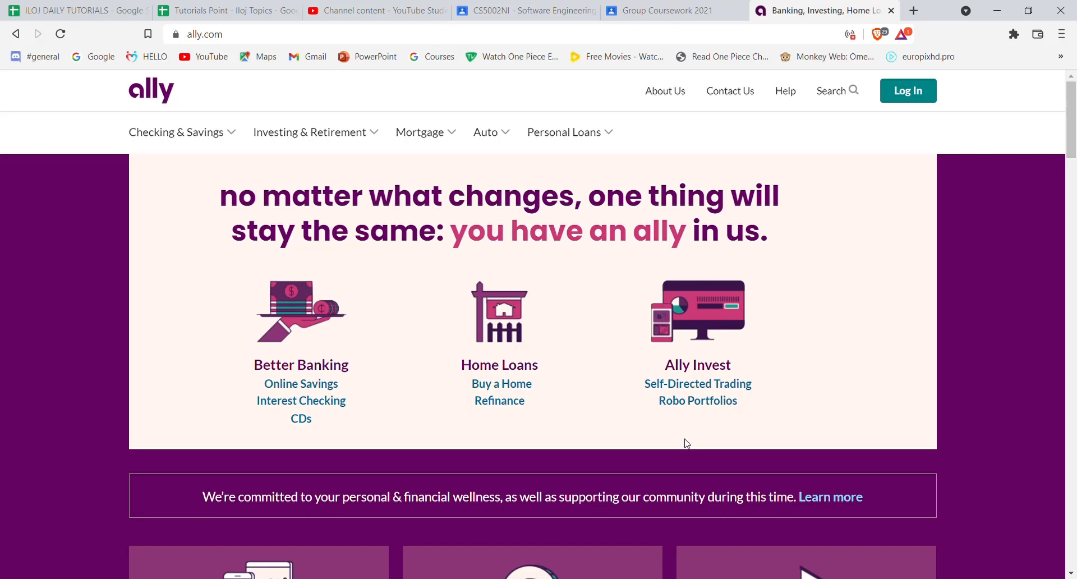
Bring up the Log In panel and place the cursor in its credential fields
click(908, 90)
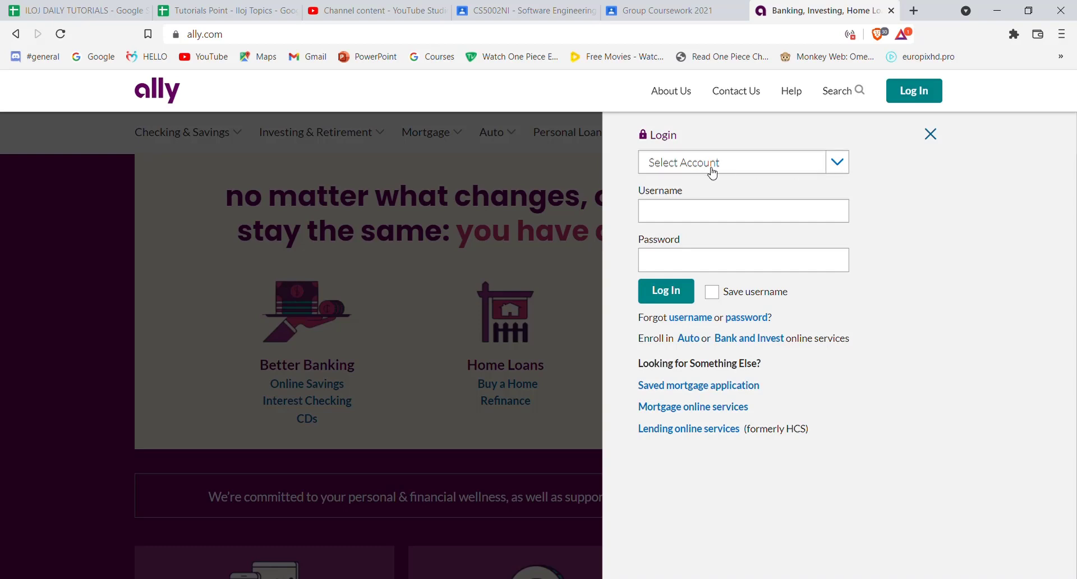
click(743, 211)
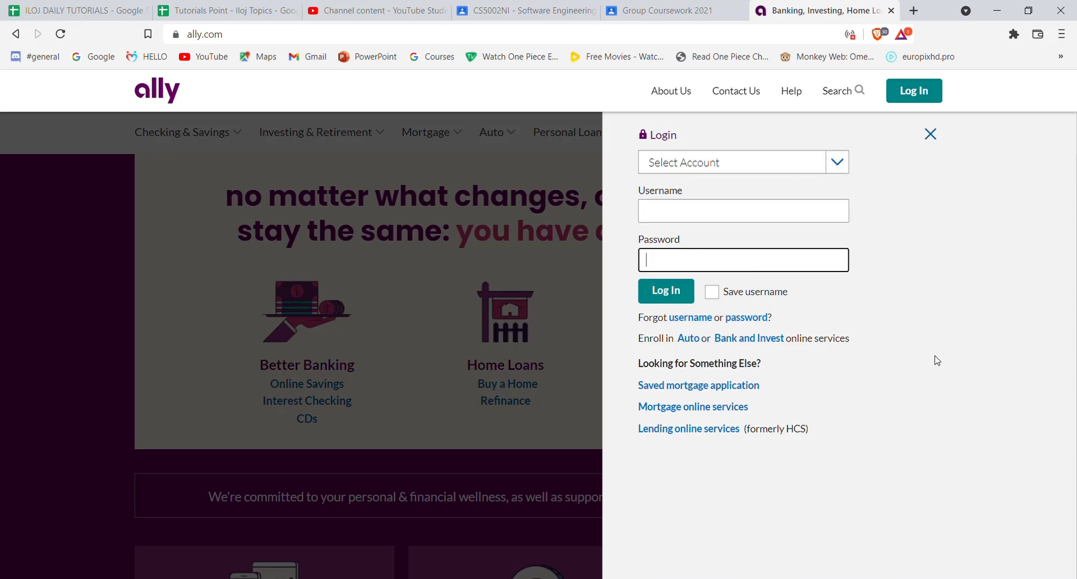
mouse_move(665, 297)
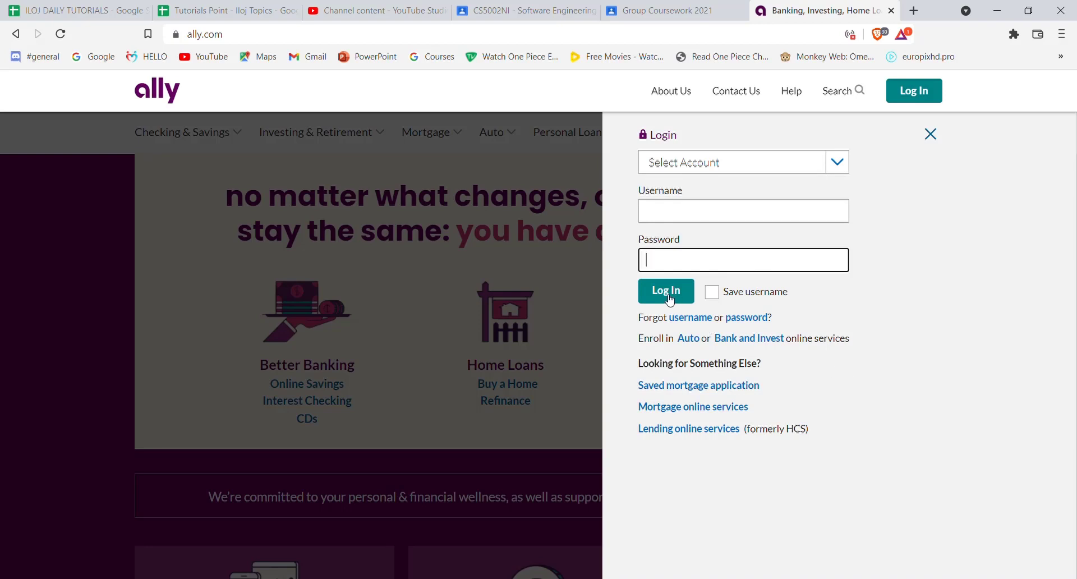
mouse_move(841, 220)
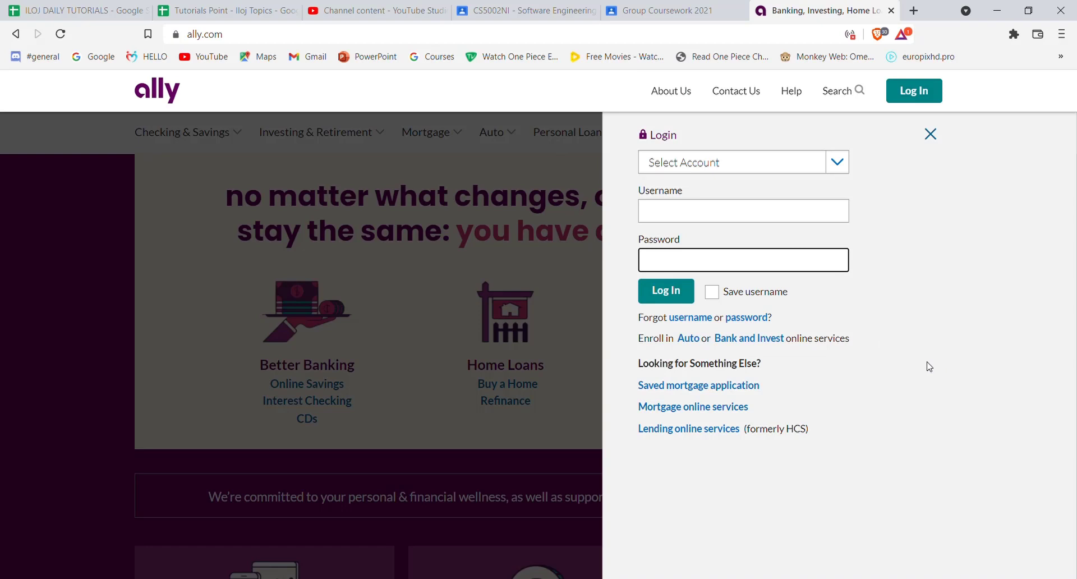
mouse_move(918, 372)
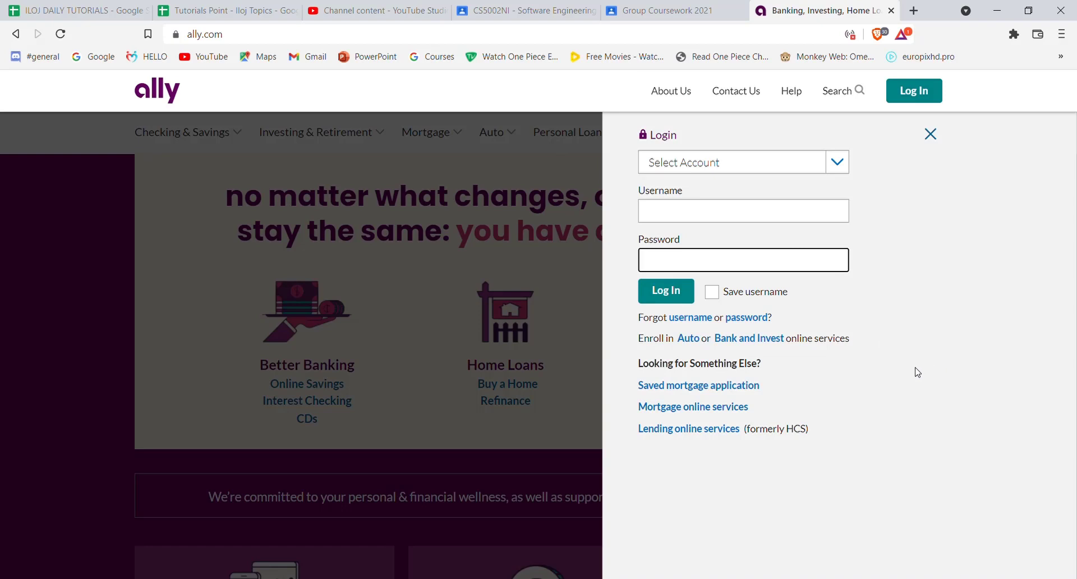
click(743, 260)
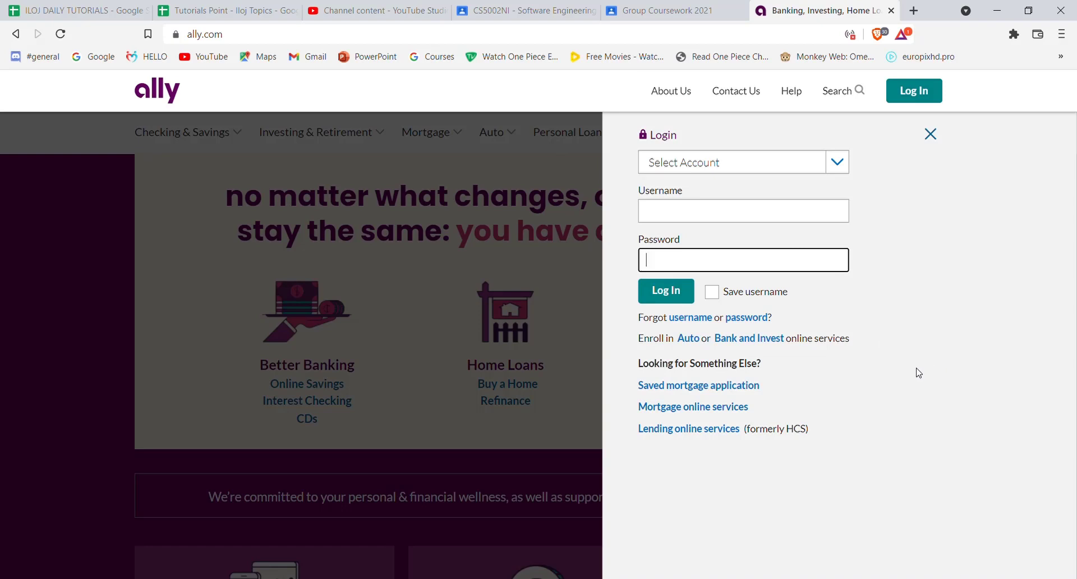